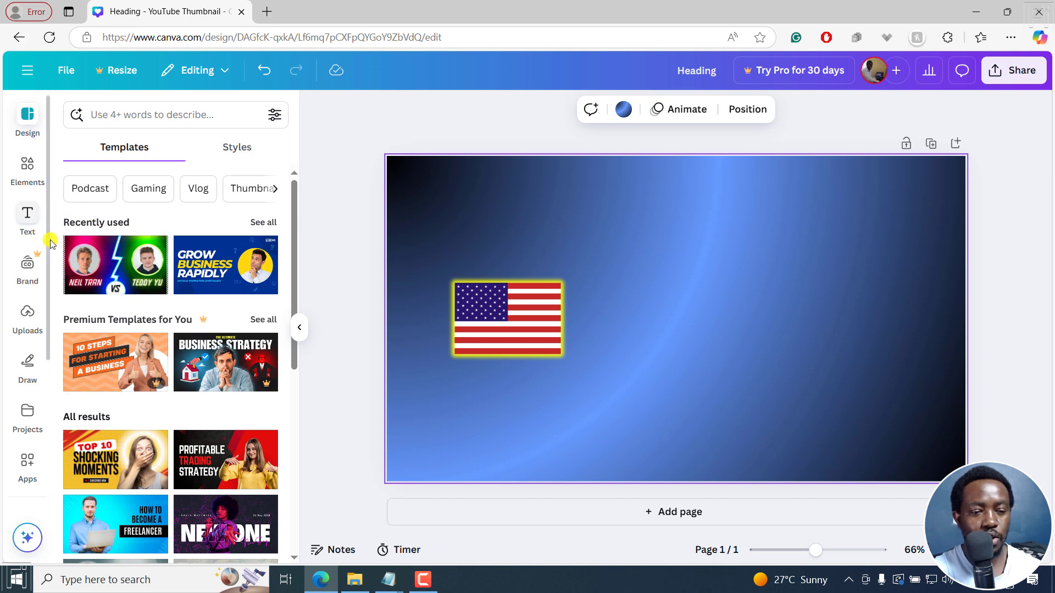
- Add a UK flag from Elements, shrink it to the US flag's size and place it at the upper right
{"action": "left_click", "coordinate": [27, 165]}
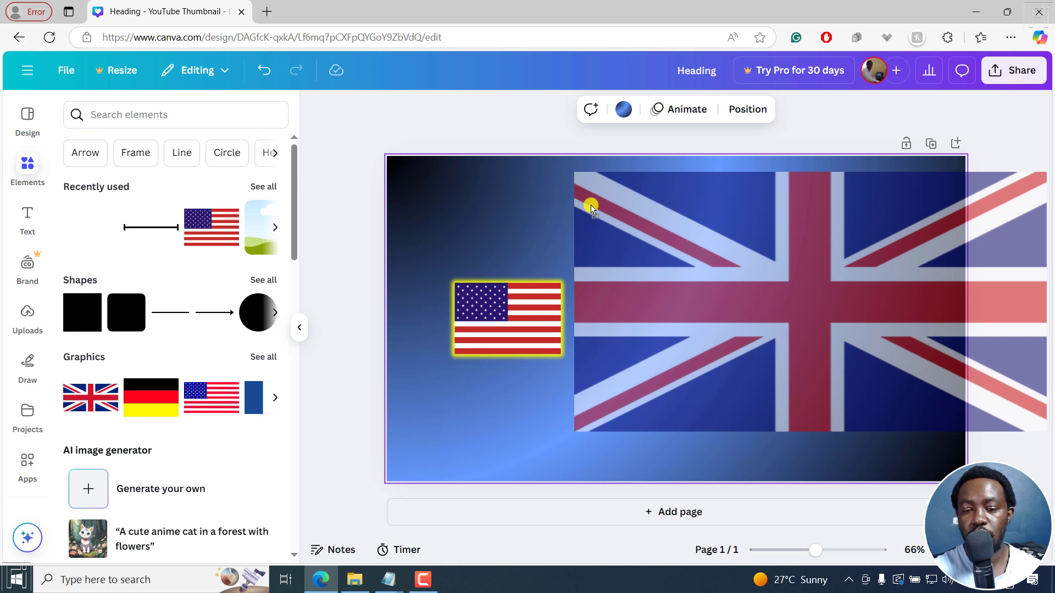
{"action": "left_click_drag", "start_coordinate": [591, 206], "coordinate": [933, 211]}
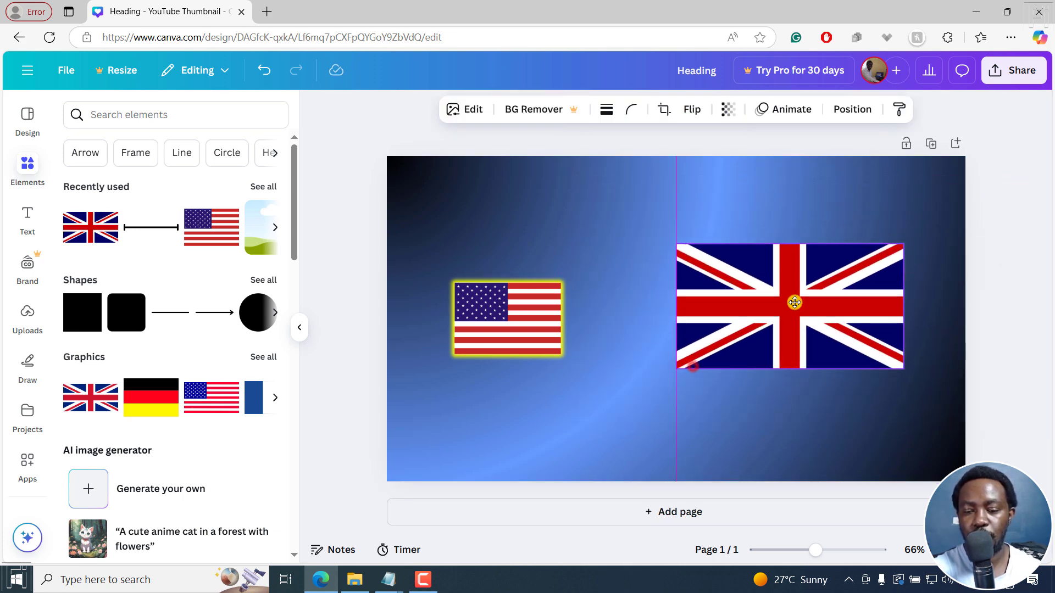
{"action": "left_click_drag", "start_coordinate": [690, 367], "coordinate": [693, 323]}
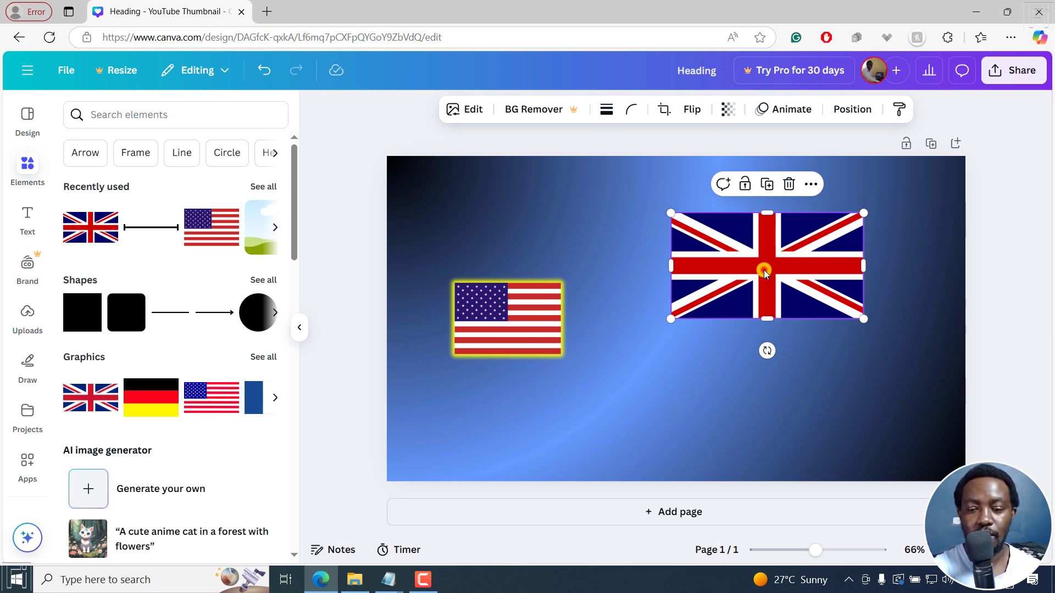
{"action": "mouse_move", "coordinate": [481, 144]}
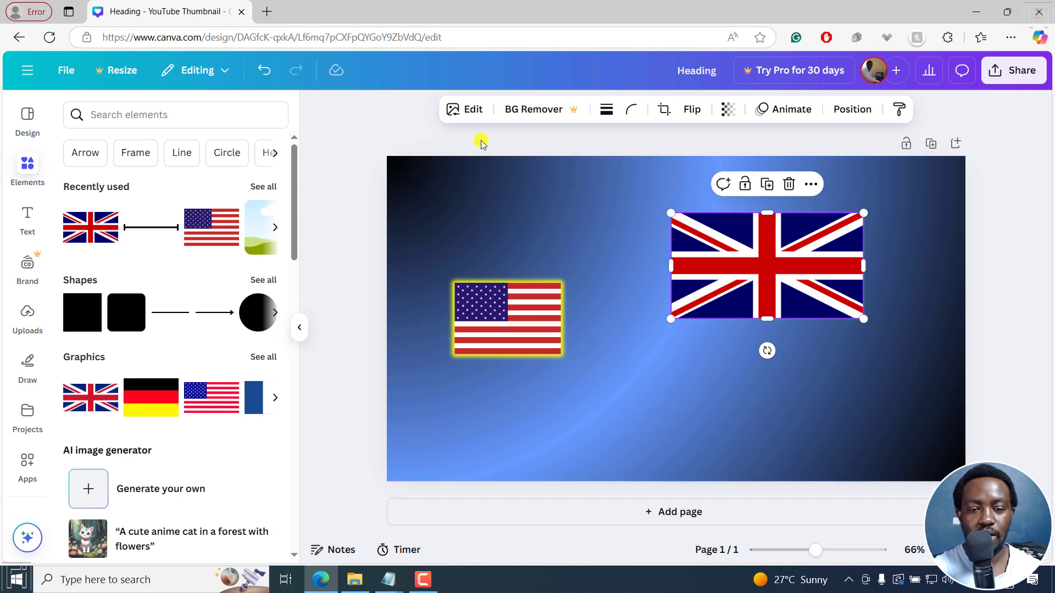
- Apply a Glow shadow effect to the selected UK flag via Edit > Effects > Shadows
{"action": "left_click", "coordinate": [466, 108]}
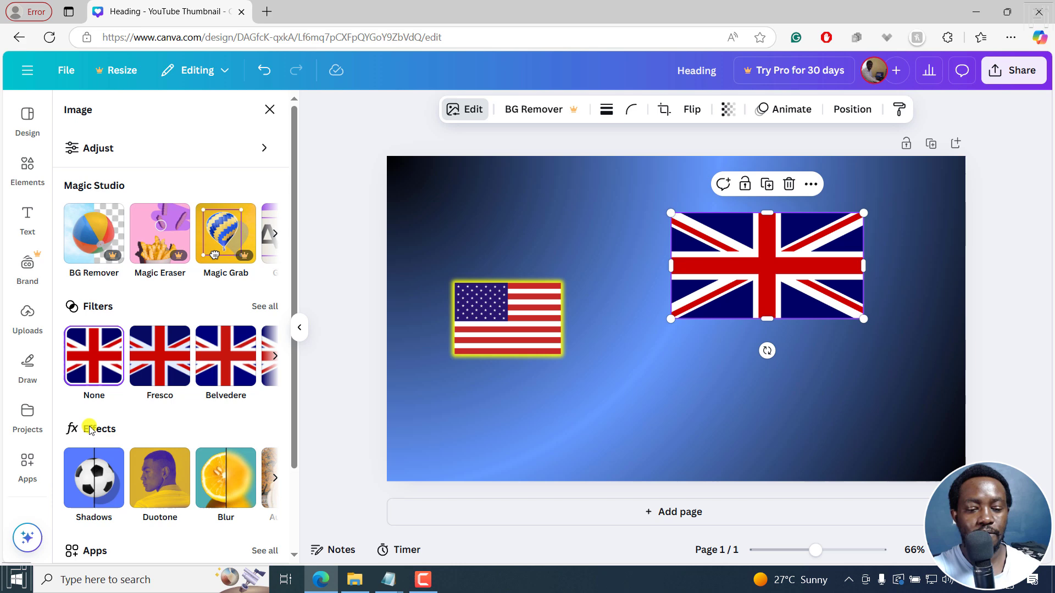
{"action": "left_click", "coordinate": [95, 478]}
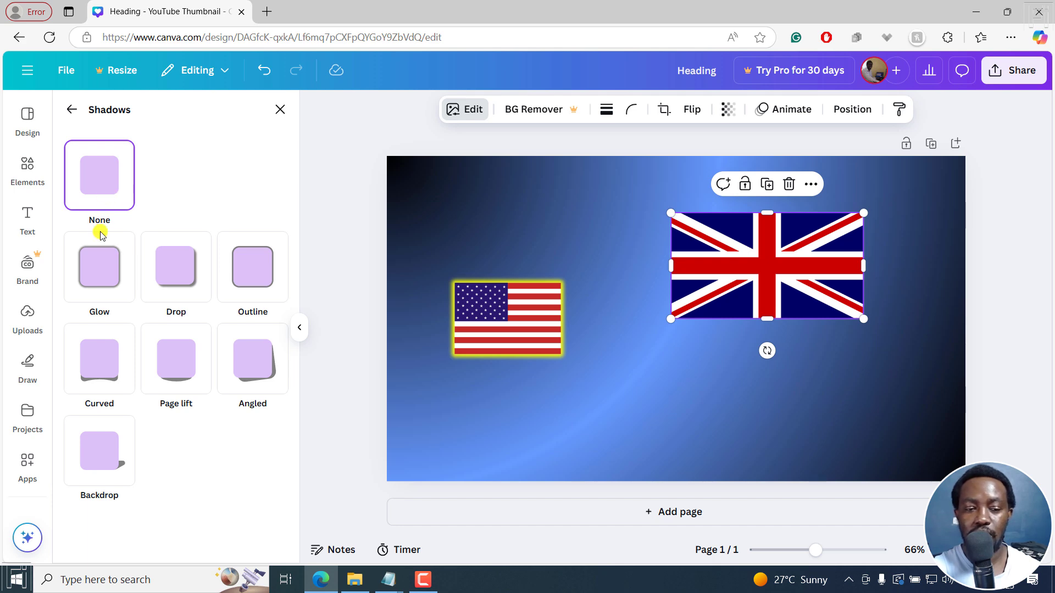
{"action": "left_click", "coordinate": [97, 266]}
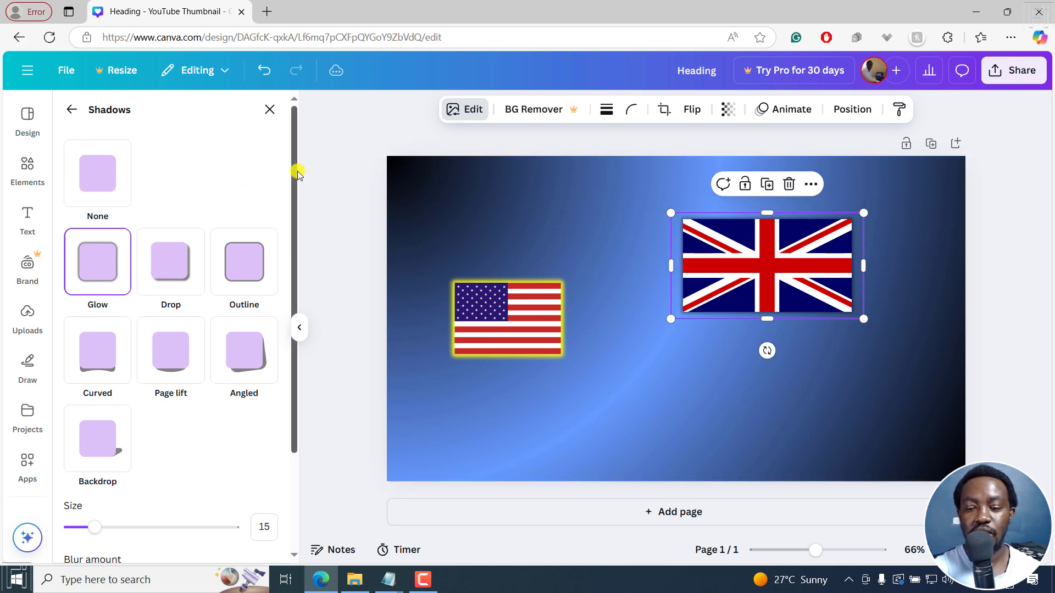
- Set the UK flag's glow to yellow with larger size, more blur and intensity near 100
{"action": "scroll", "scroll_direction": "down", "scroll_amount": 3}
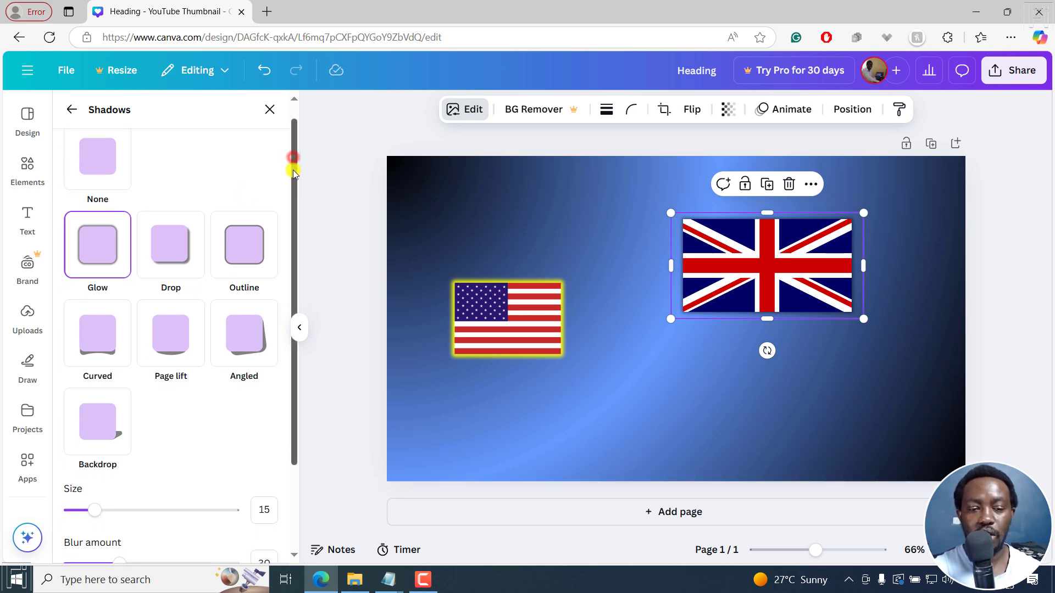
{"action": "scroll", "scroll_direction": "down", "scroll_amount": 3}
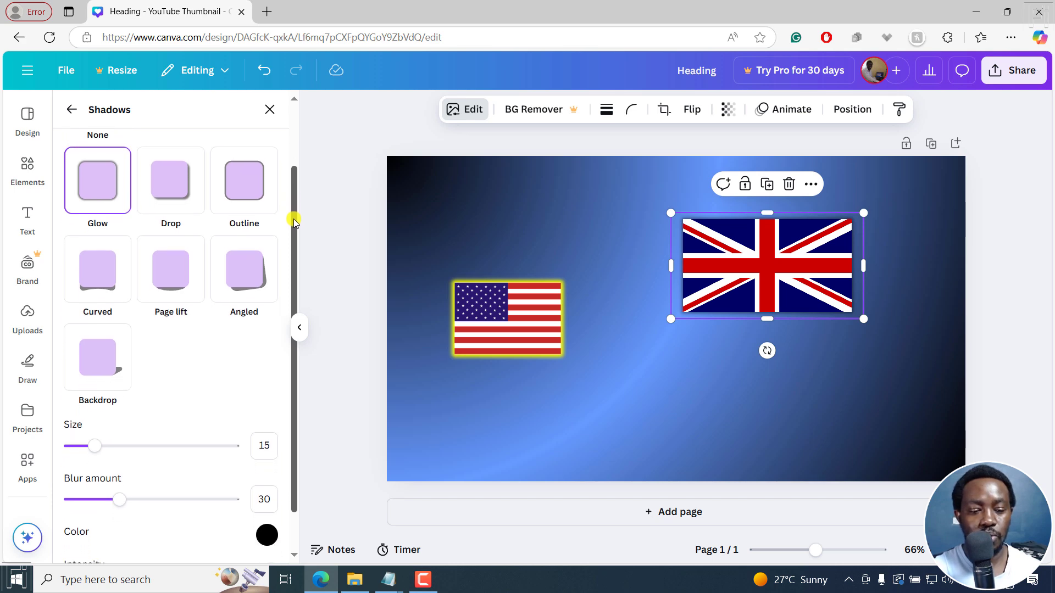
{"action": "scroll", "scroll_direction": "down", "scroll_amount": 3}
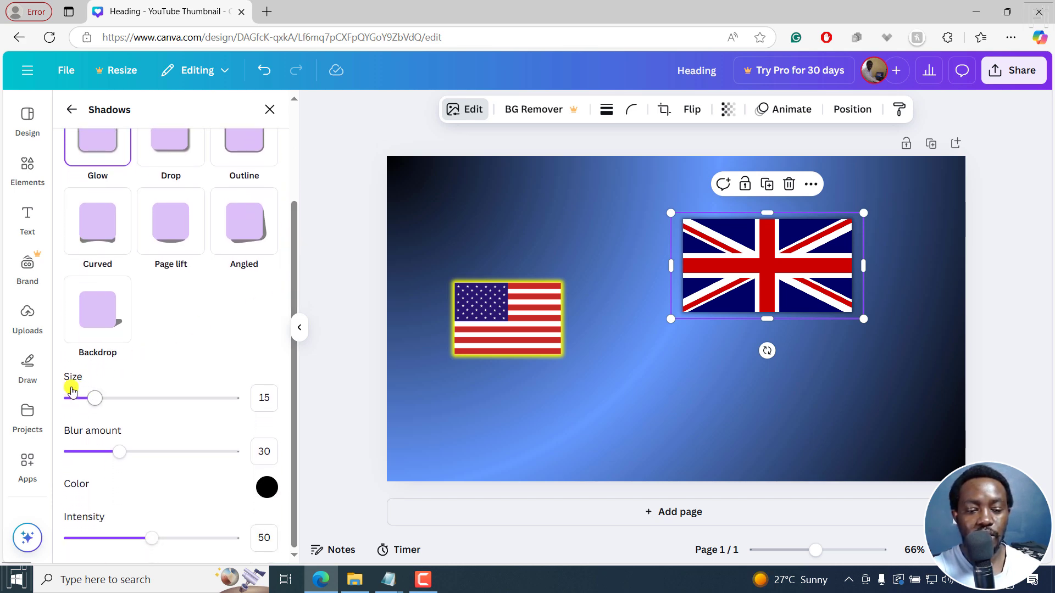
{"action": "left_click_drag", "start_coordinate": [94, 398], "coordinate": [128, 398]}
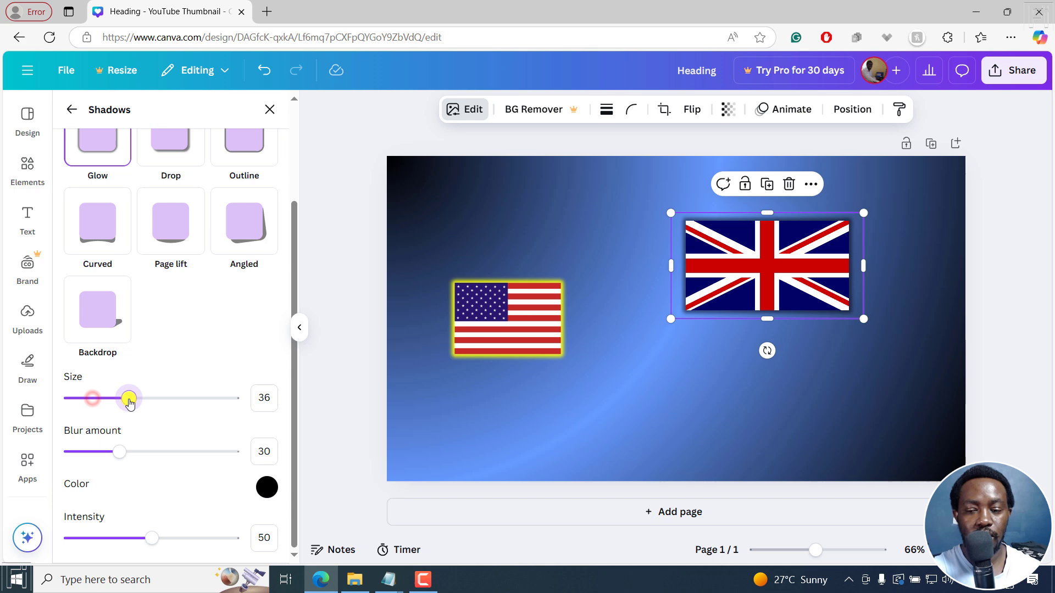
{"action": "left_click_drag", "start_coordinate": [130, 398], "coordinate": [150, 398]}
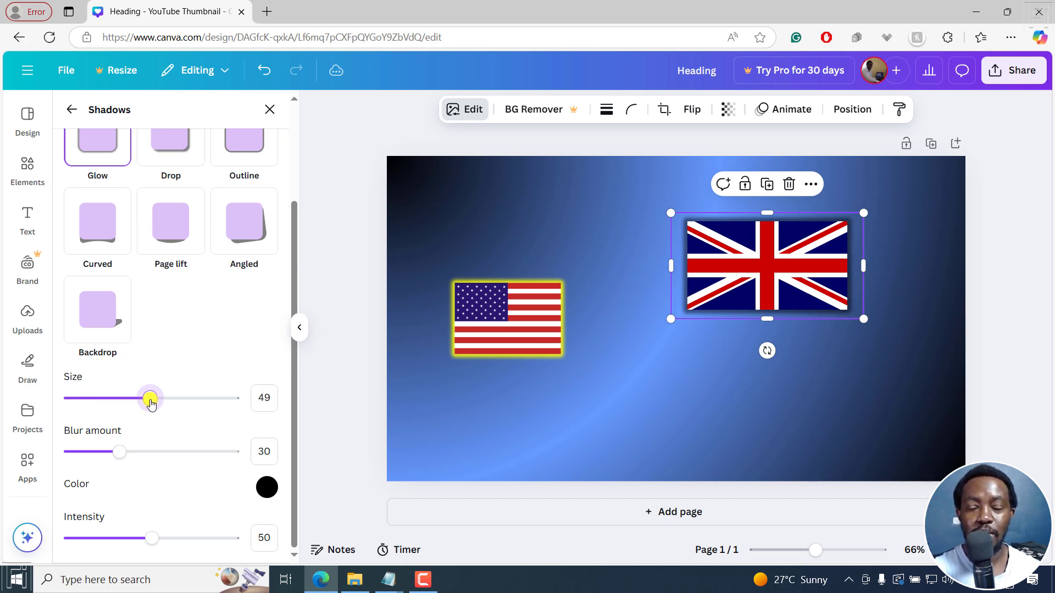
{"action": "left_click_drag", "start_coordinate": [119, 452], "coordinate": [123, 451]}
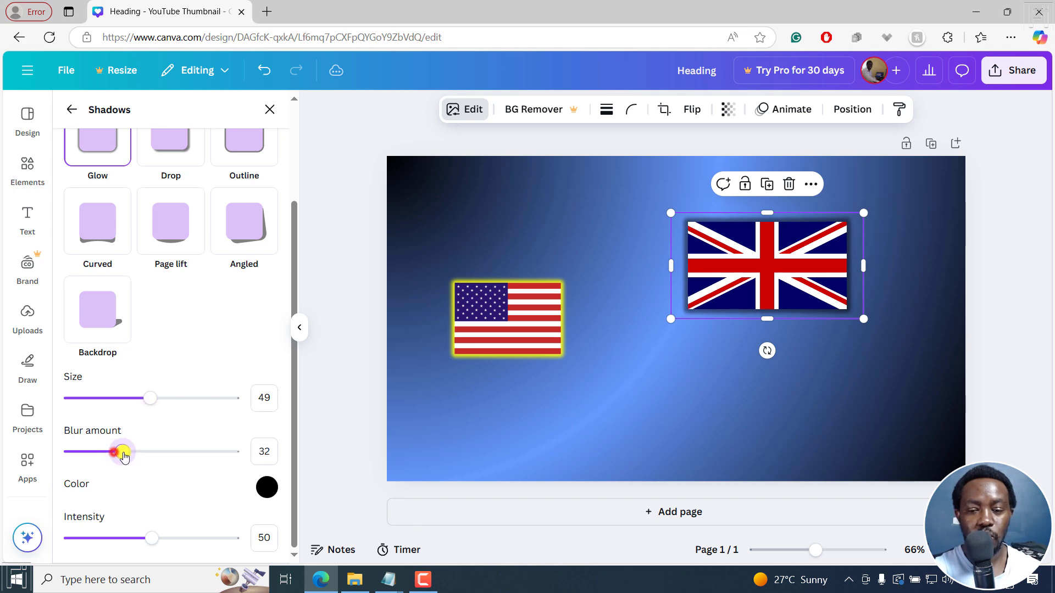
{"action": "left_click_drag", "start_coordinate": [120, 451], "coordinate": [142, 451]}
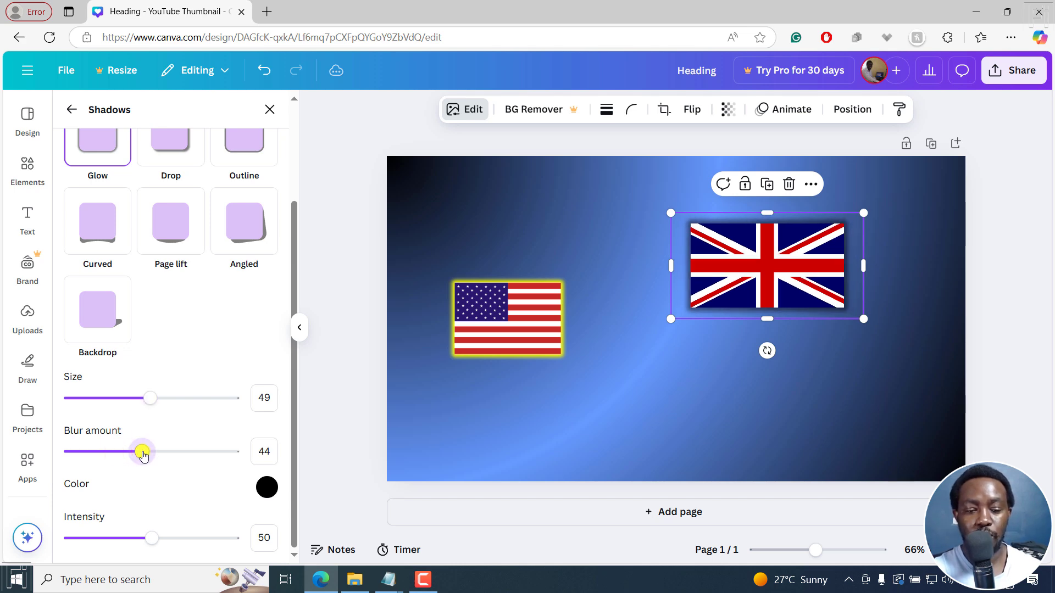
{"action": "left_click", "coordinate": [267, 488]}
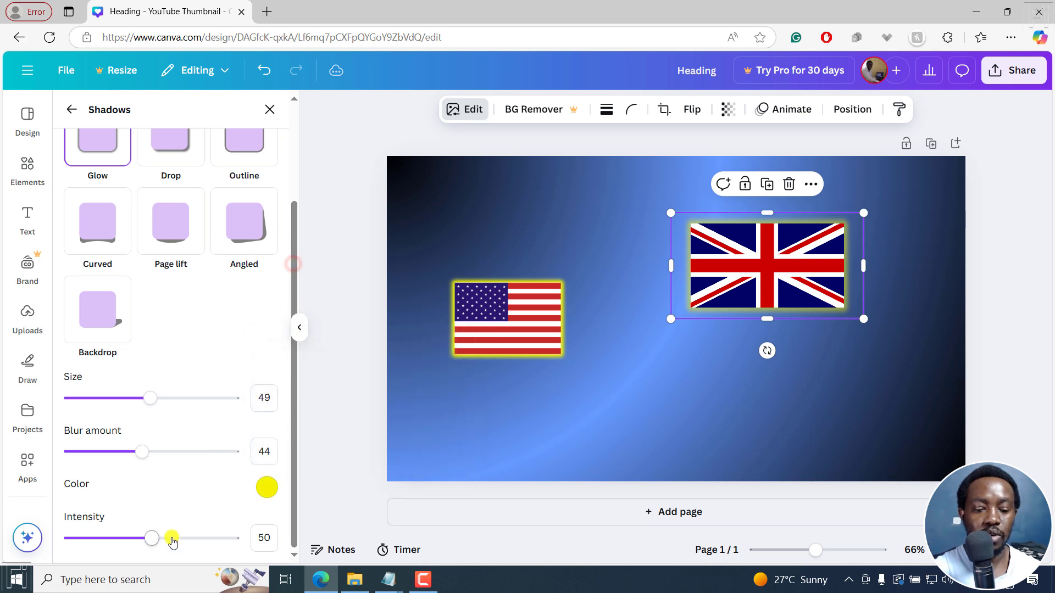
{"action": "left_click_drag", "start_coordinate": [173, 538], "coordinate": [155, 539]}
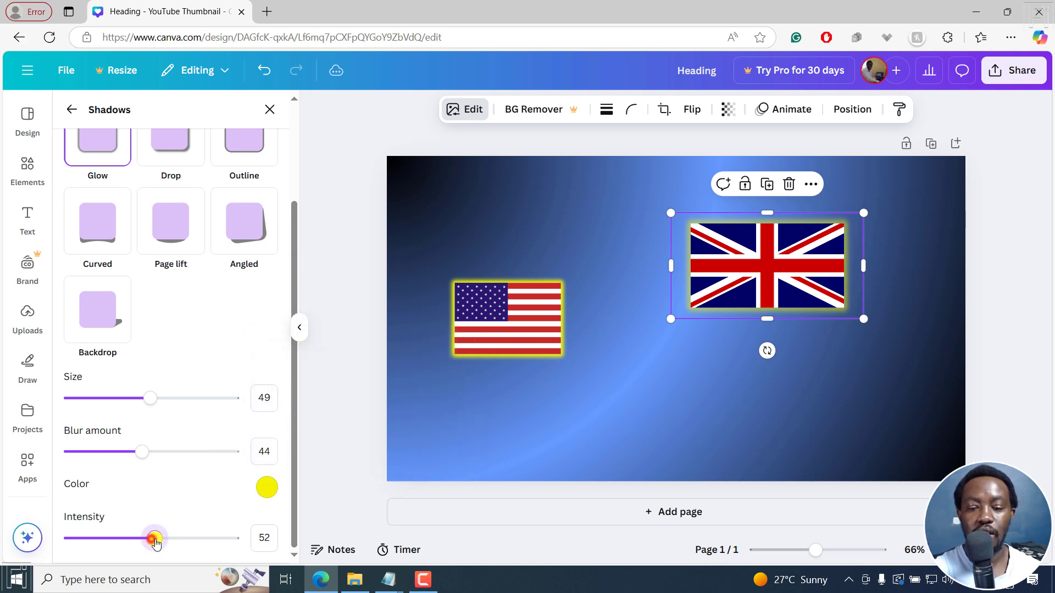
{"action": "left_click_drag", "start_coordinate": [155, 537], "coordinate": [231, 537]}
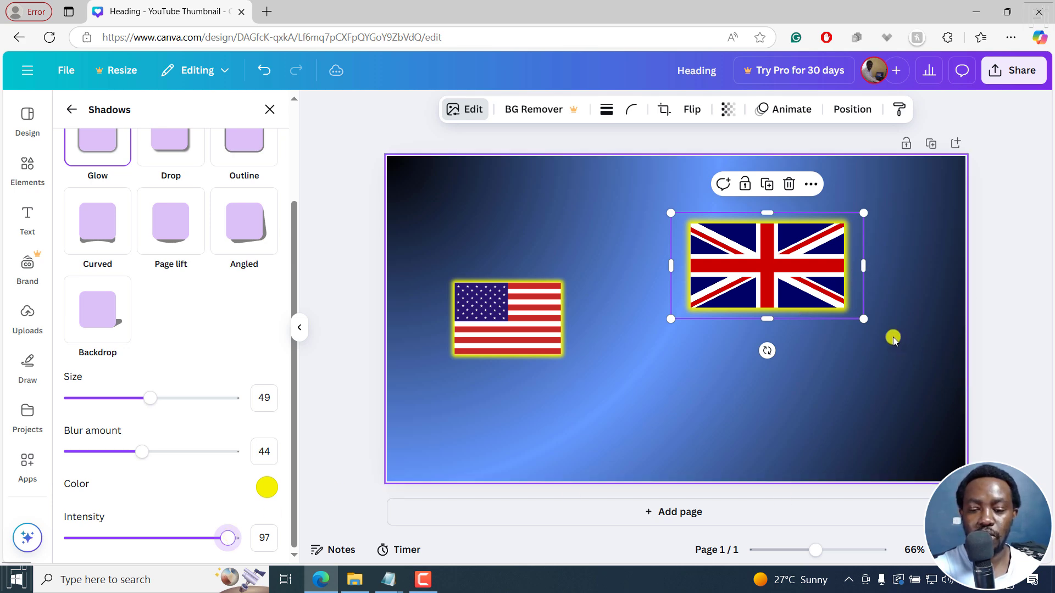
- Enlarge the glowing UK flag on the canvas
{"action": "left_click_drag", "start_coordinate": [864, 318], "coordinate": [893, 336]}
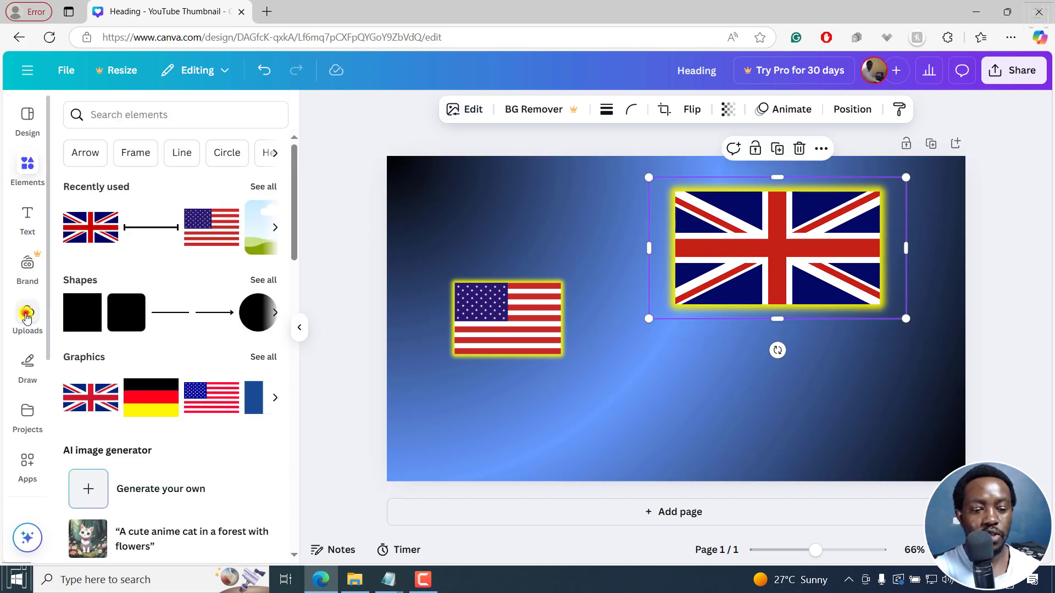
- Add the uploaded cut-out photo of the shrugging woman to the thumbnail from Uploads
{"action": "left_click", "coordinate": [28, 313]}
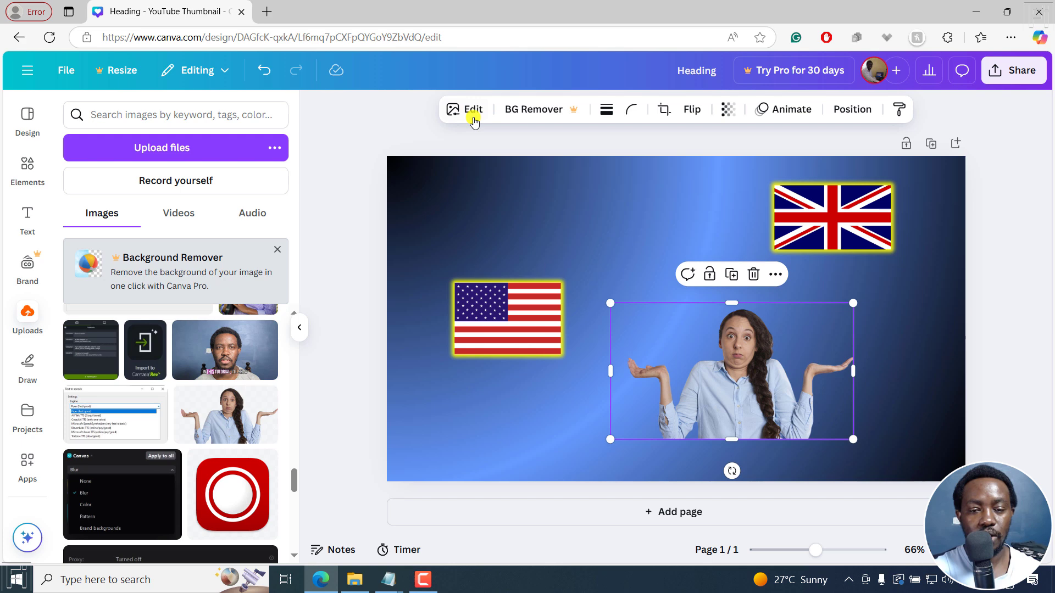
- Give the woman a yellow glow with moderate size, stronger intensity and minimal blur for a crisp edge
{"action": "left_click", "coordinate": [463, 109]}
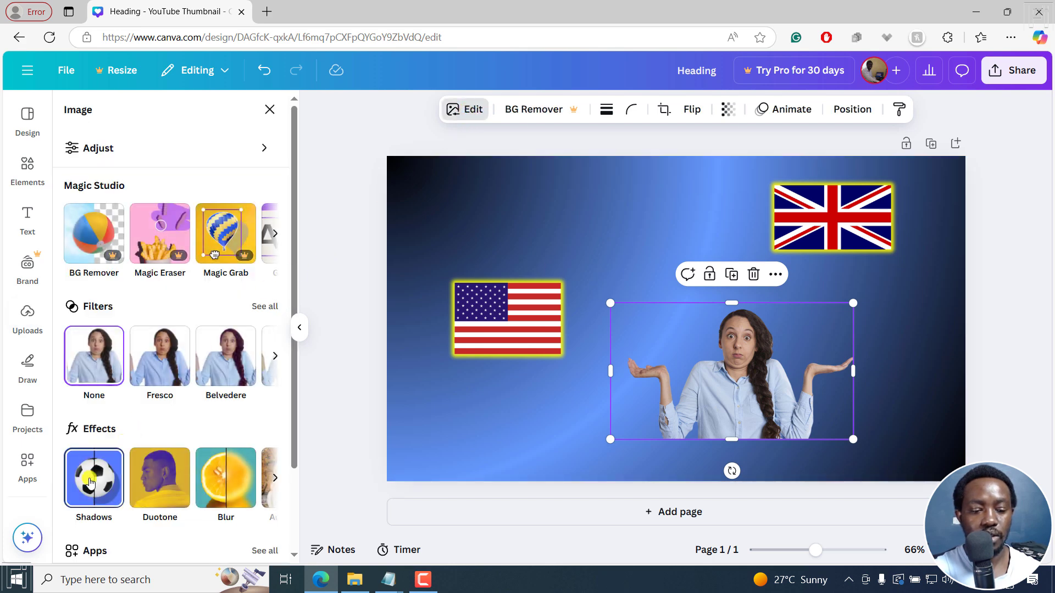
{"action": "left_click", "coordinate": [93, 479]}
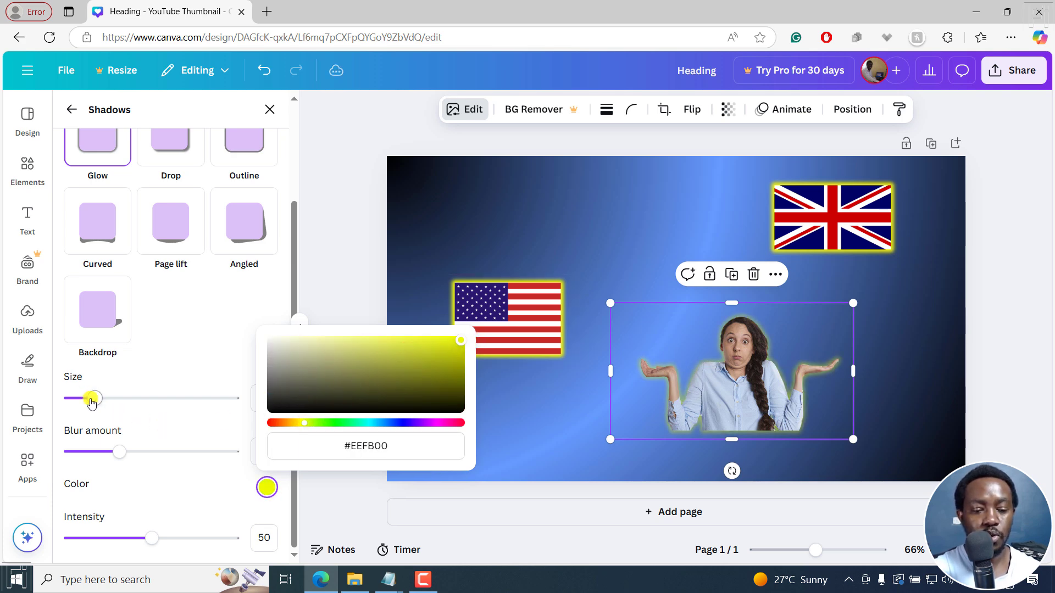
{"action": "left_click_drag", "start_coordinate": [92, 398], "coordinate": [150, 398]}
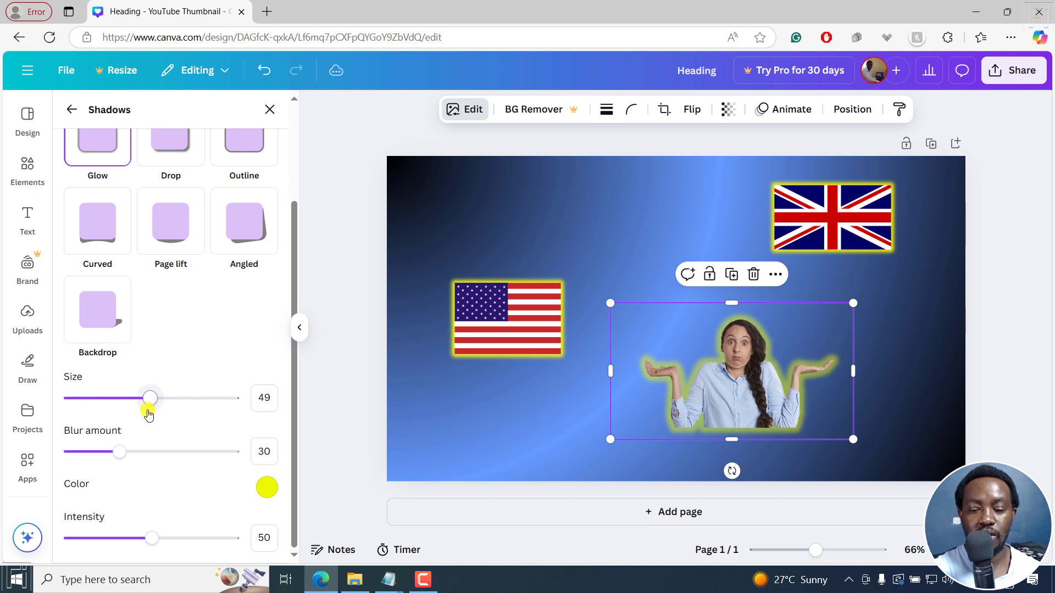
{"action": "left_click_drag", "start_coordinate": [151, 398], "coordinate": [118, 398]}
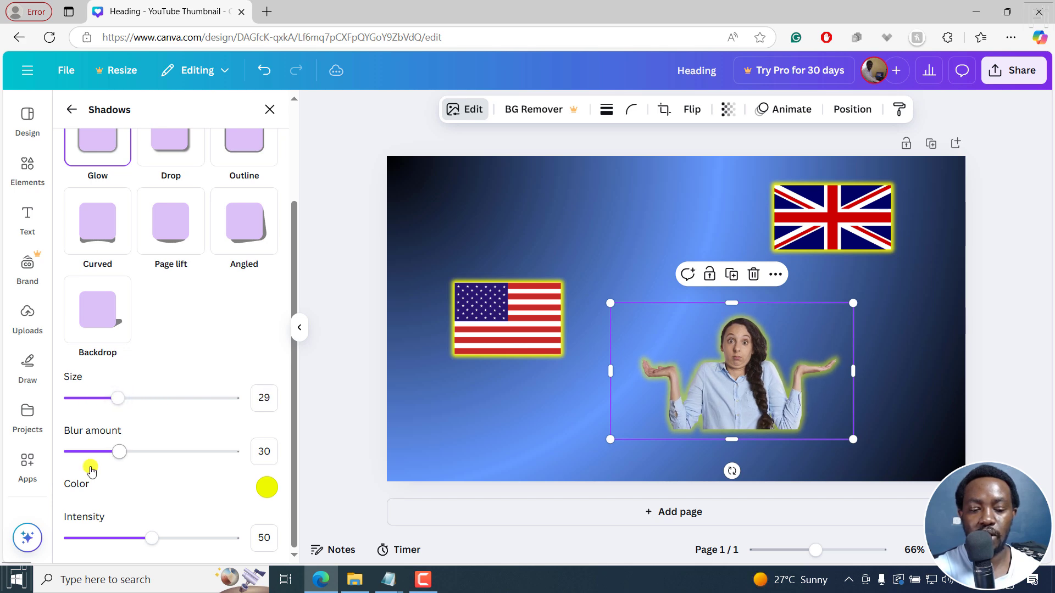
{"action": "left_click_drag", "start_coordinate": [150, 538], "coordinate": [168, 537]}
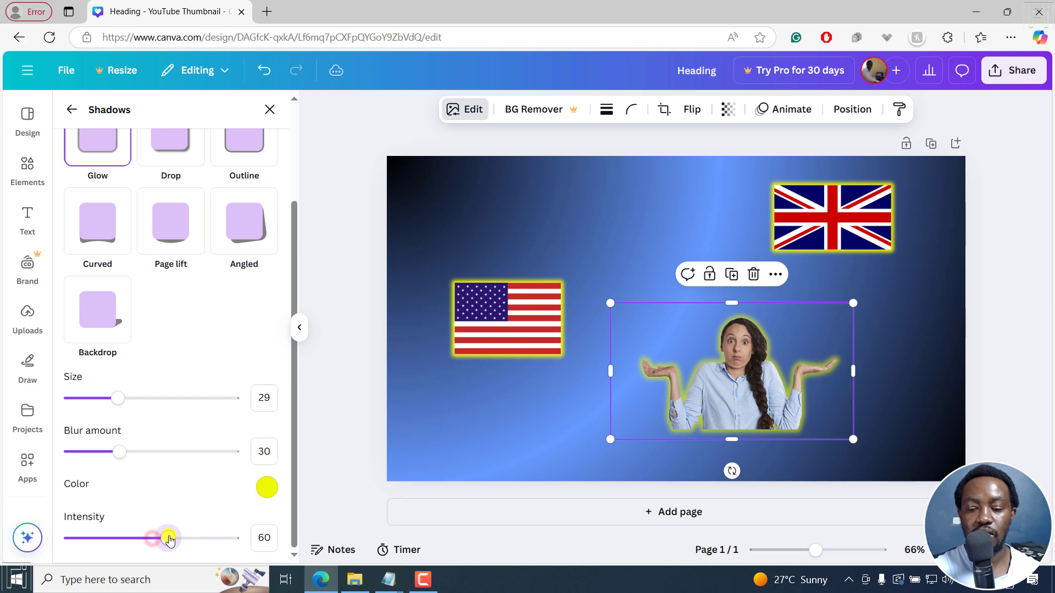
{"action": "left_click_drag", "start_coordinate": [119, 452], "coordinate": [103, 452]}
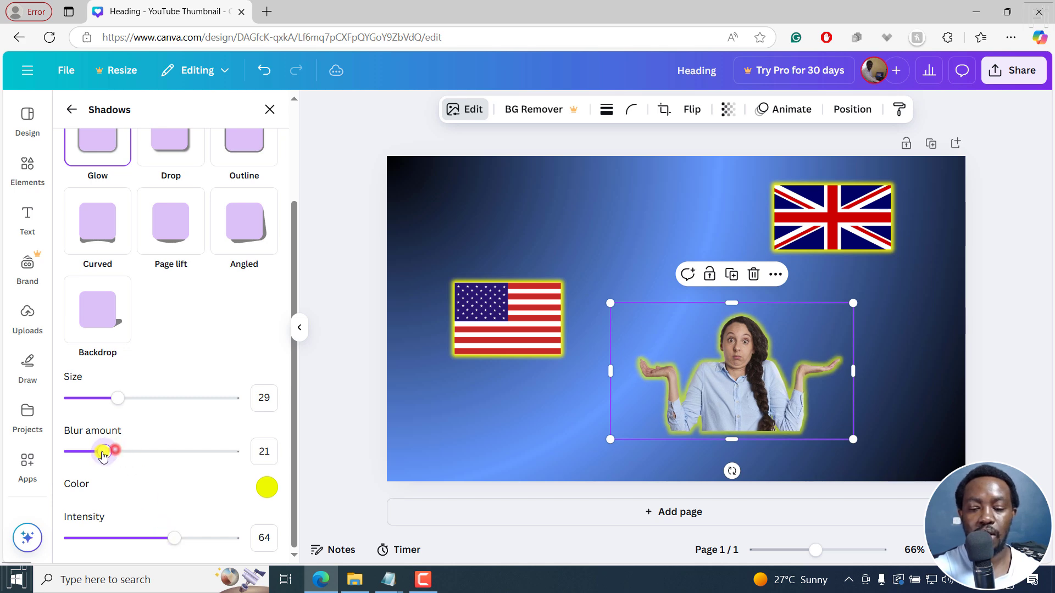
{"action": "left_click_drag", "start_coordinate": [112, 451], "coordinate": [93, 452]}
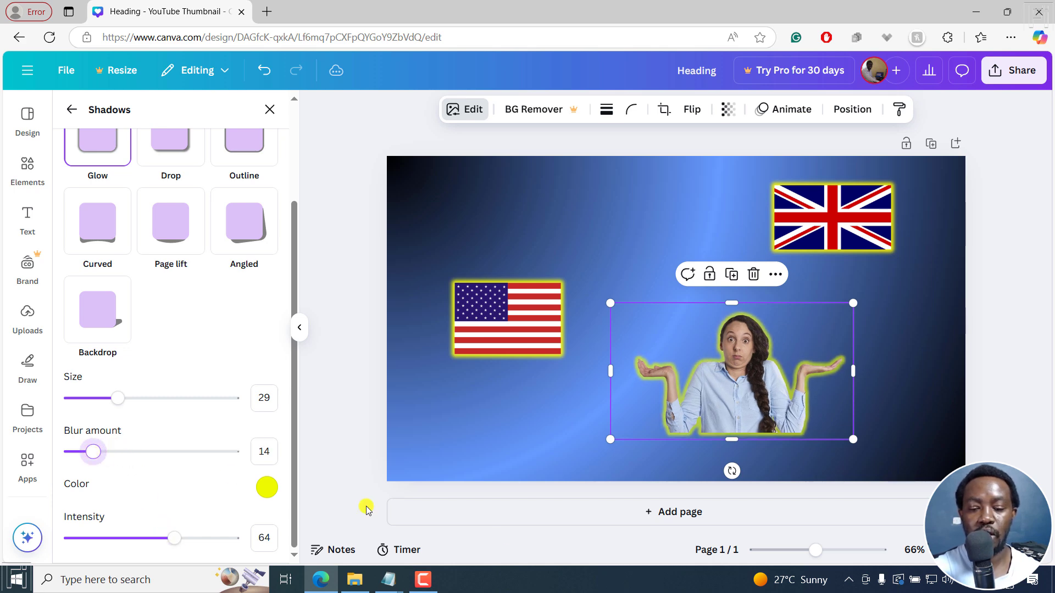
{"action": "mouse_move", "coordinate": [734, 336]}
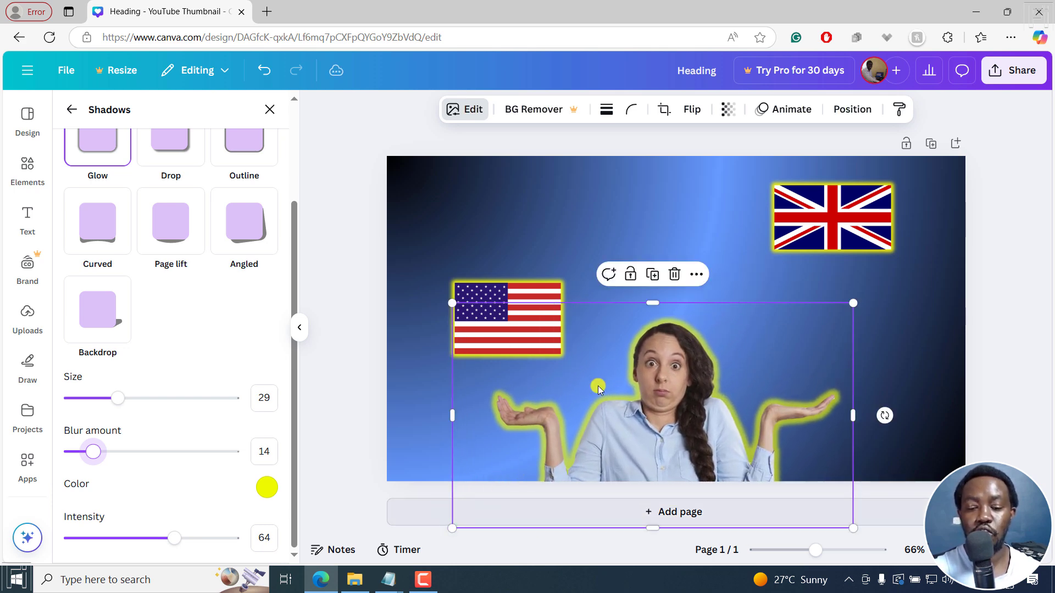
- Centre the woman along the bottom edge and place the UK flag on her right
{"action": "left_click_drag", "start_coordinate": [599, 389], "coordinate": [802, 365]}
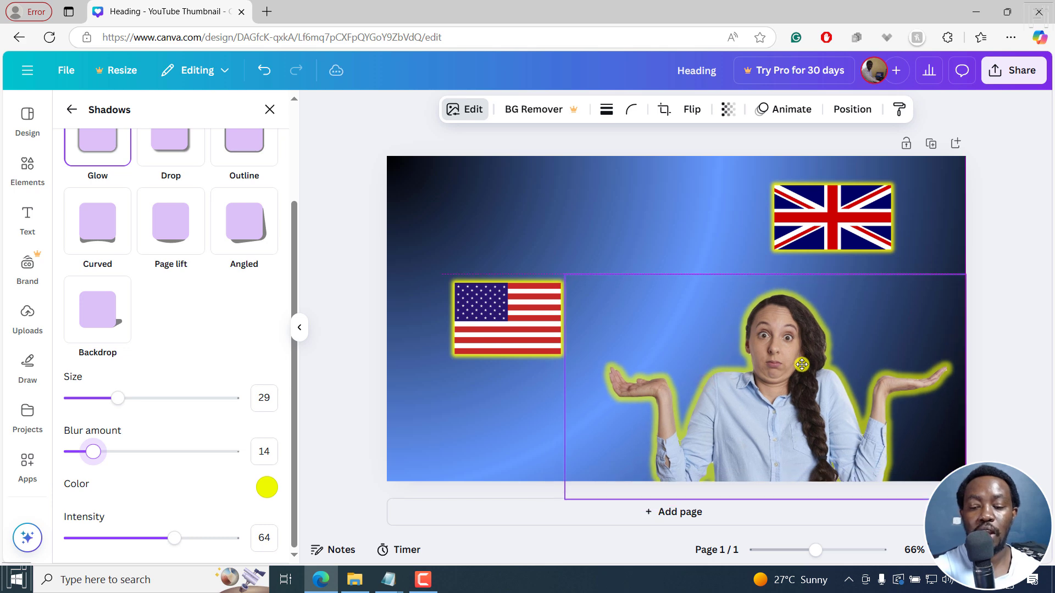
{"action": "left_click_drag", "start_coordinate": [802, 365], "coordinate": [656, 380]}
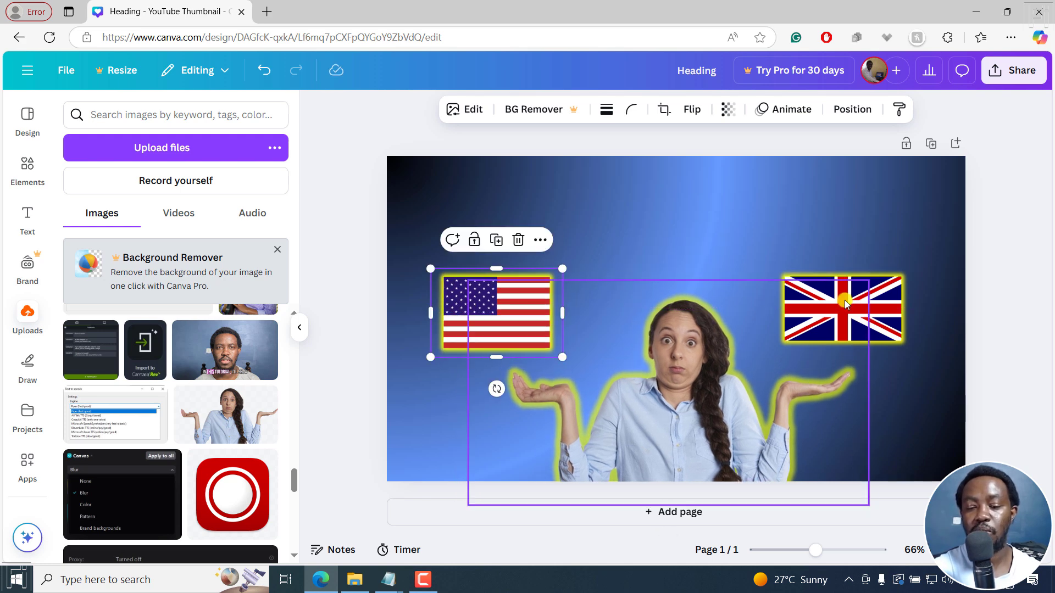
{"action": "left_click", "coordinate": [844, 306]}
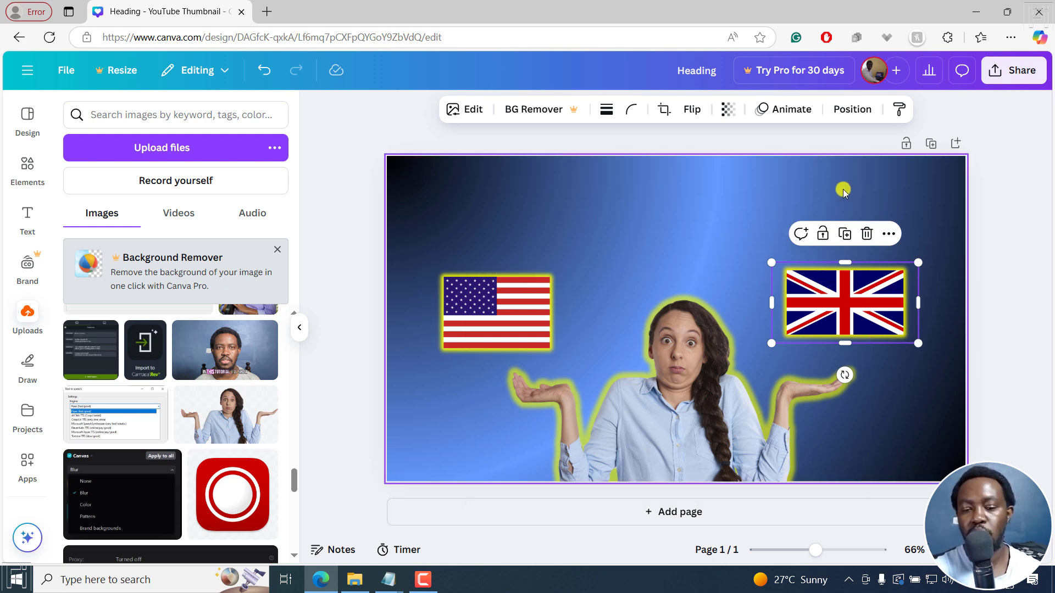
{"action": "mouse_move", "coordinate": [730, 224]}
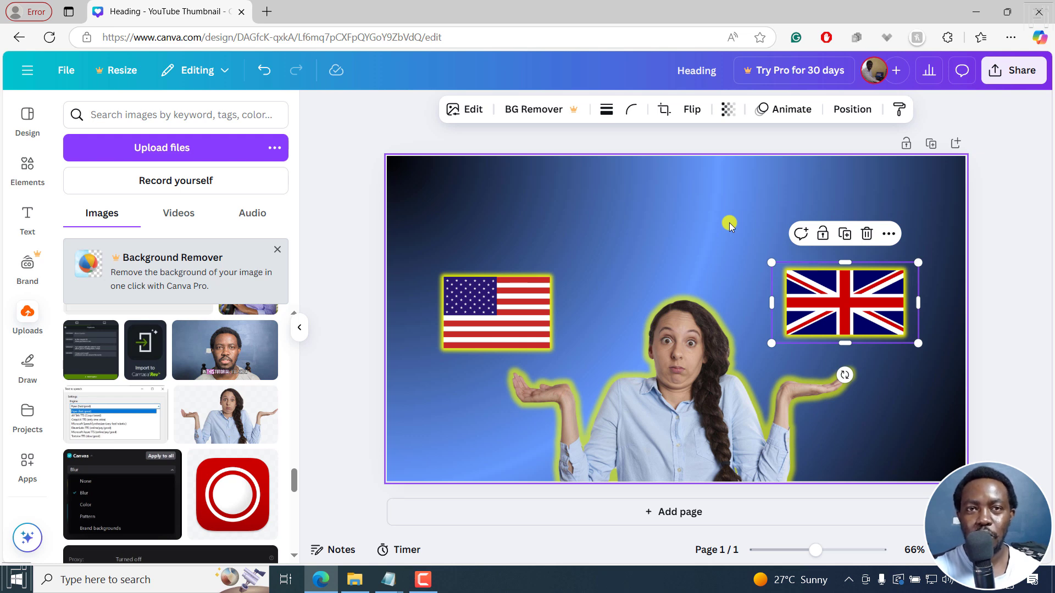